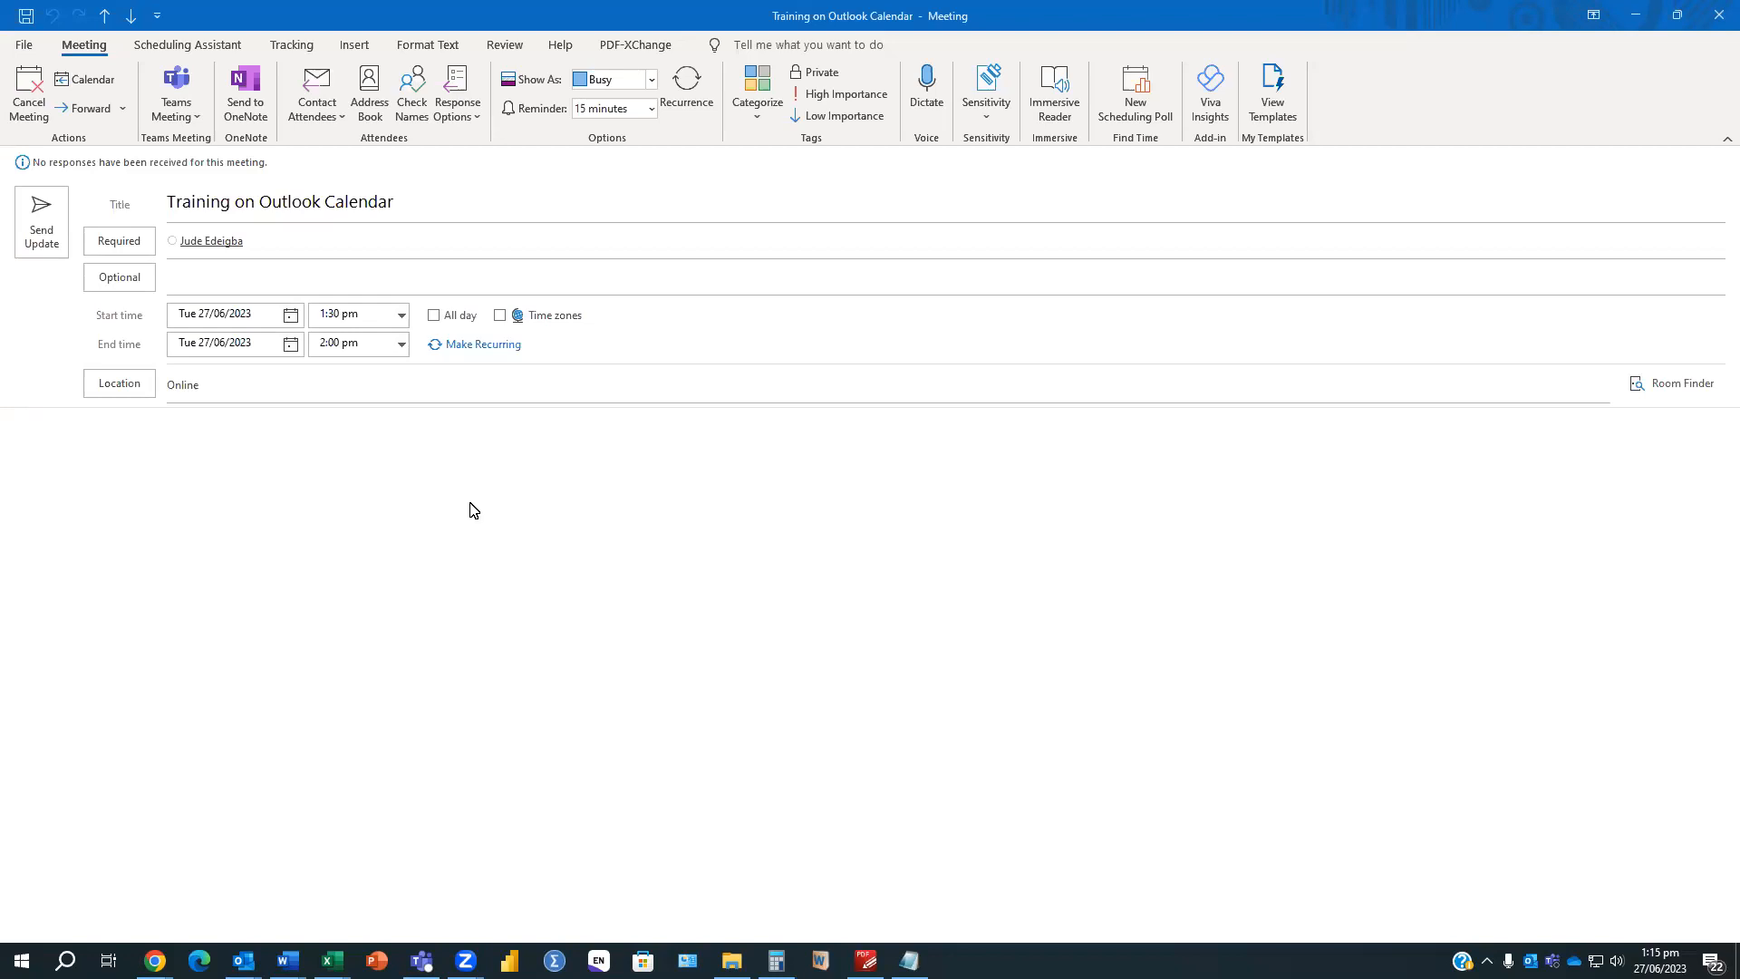
mouse_move(763, 691)
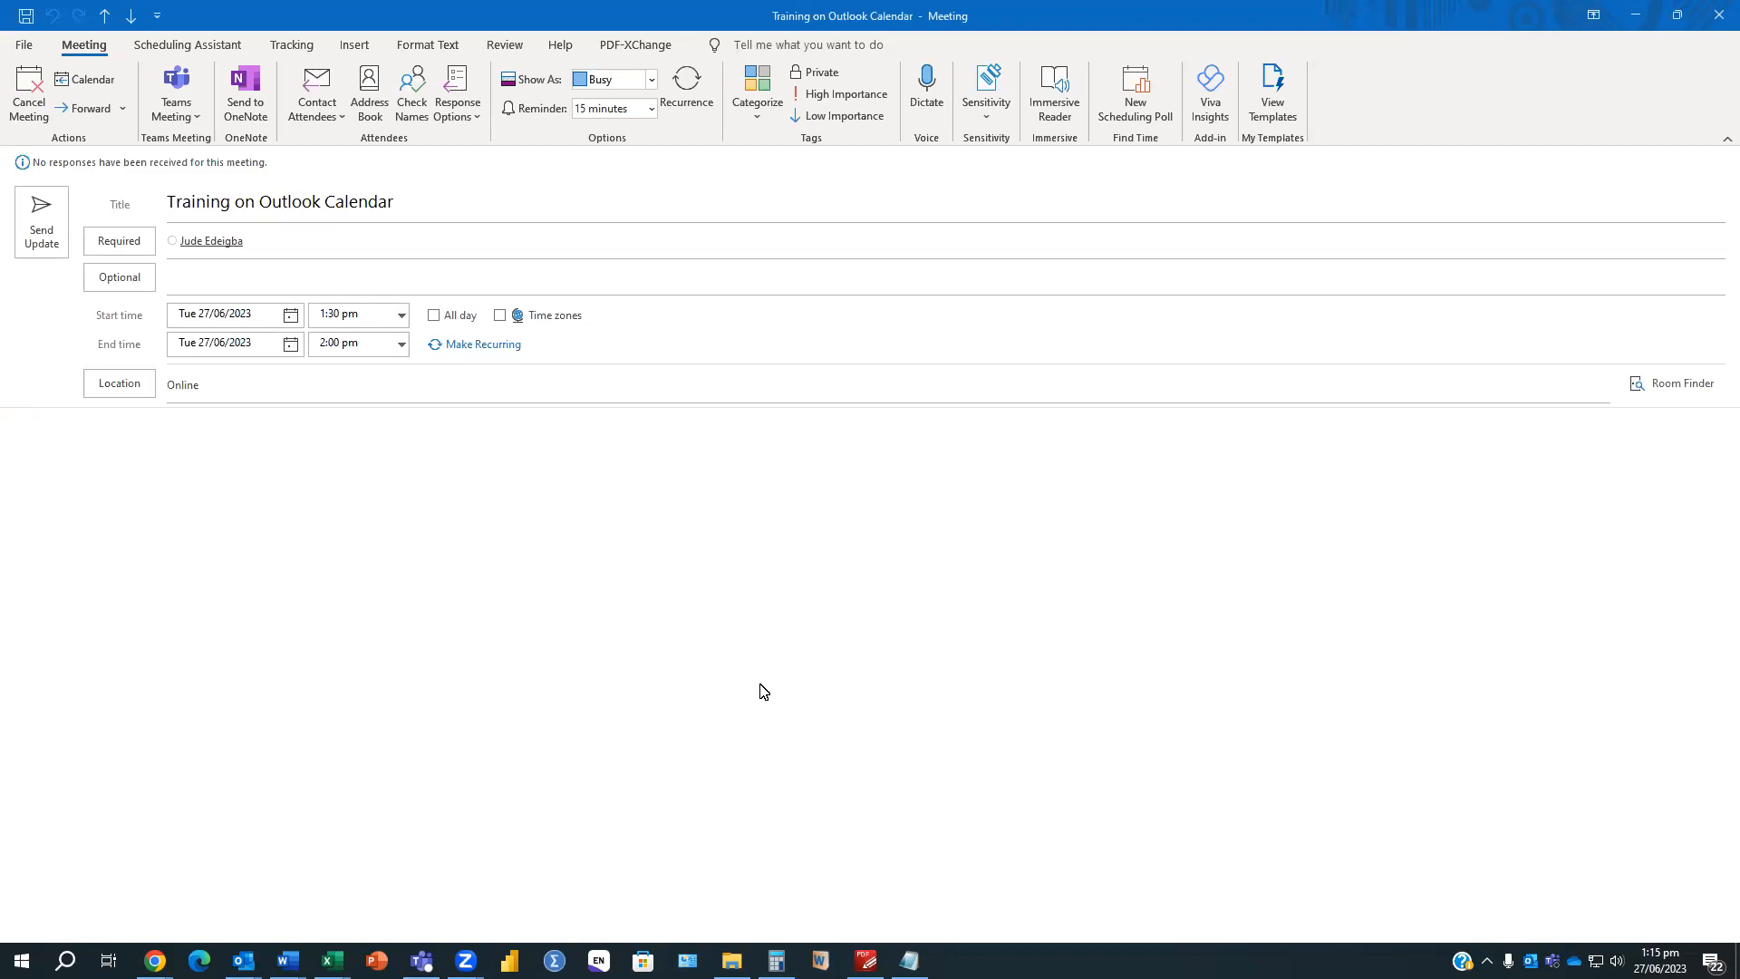
mouse_move(172, 365)
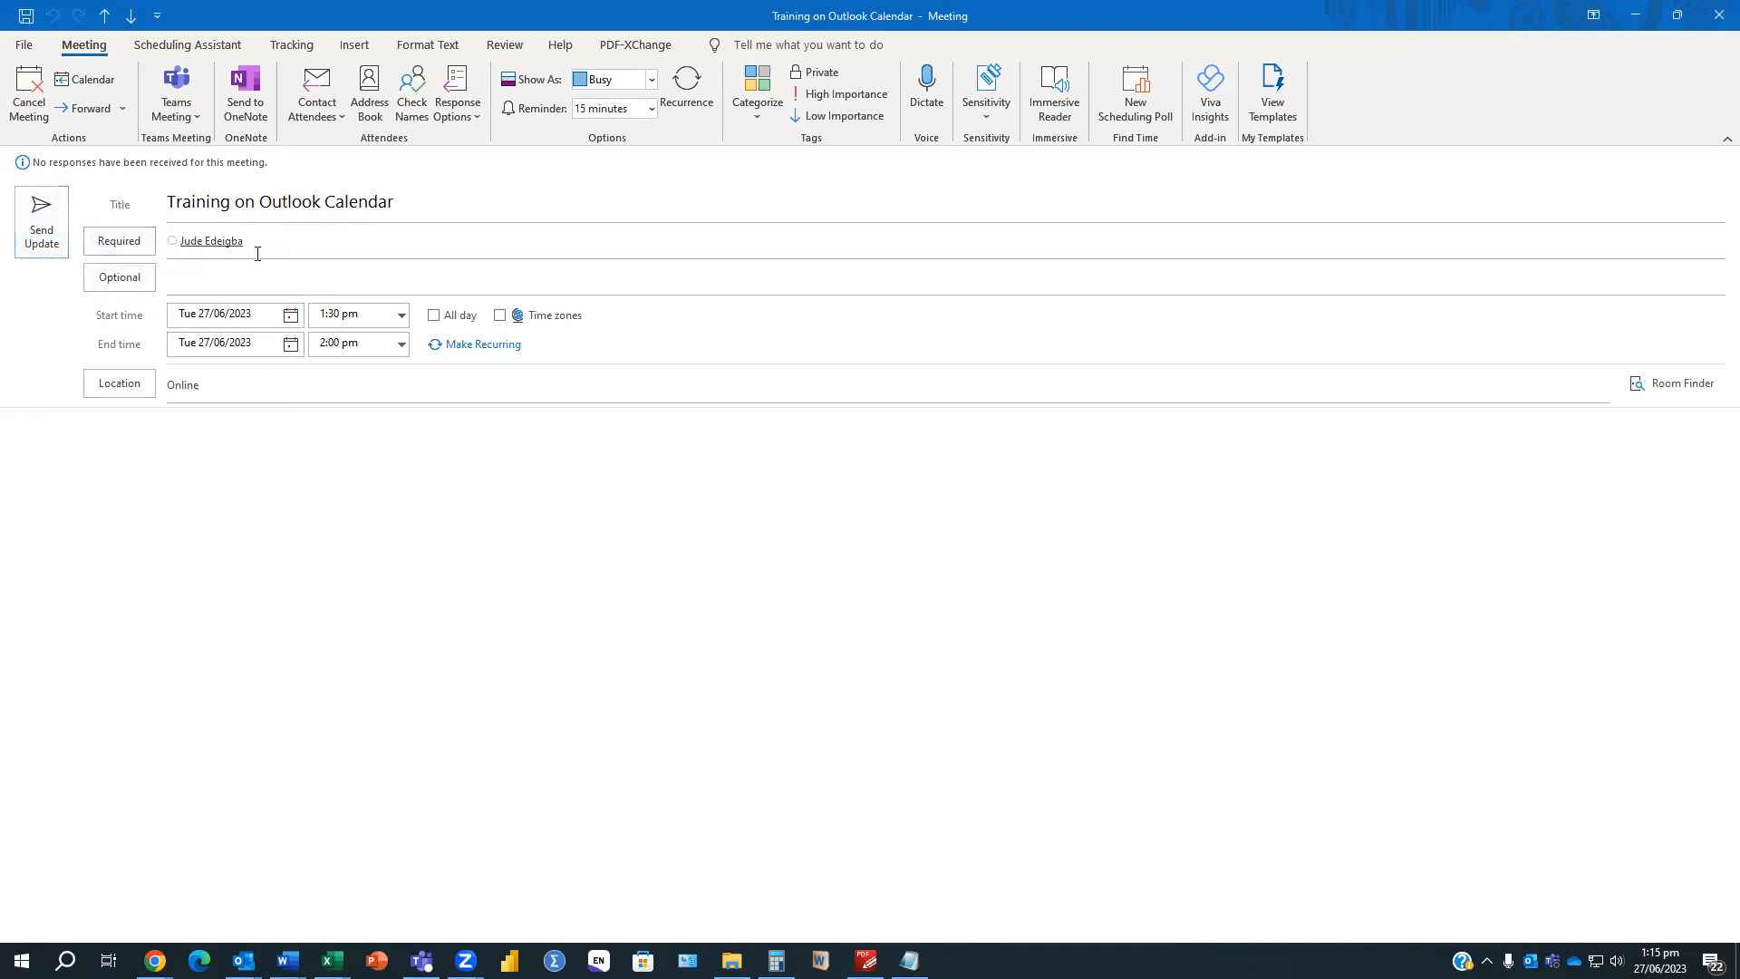
mouse_move(250, 284)
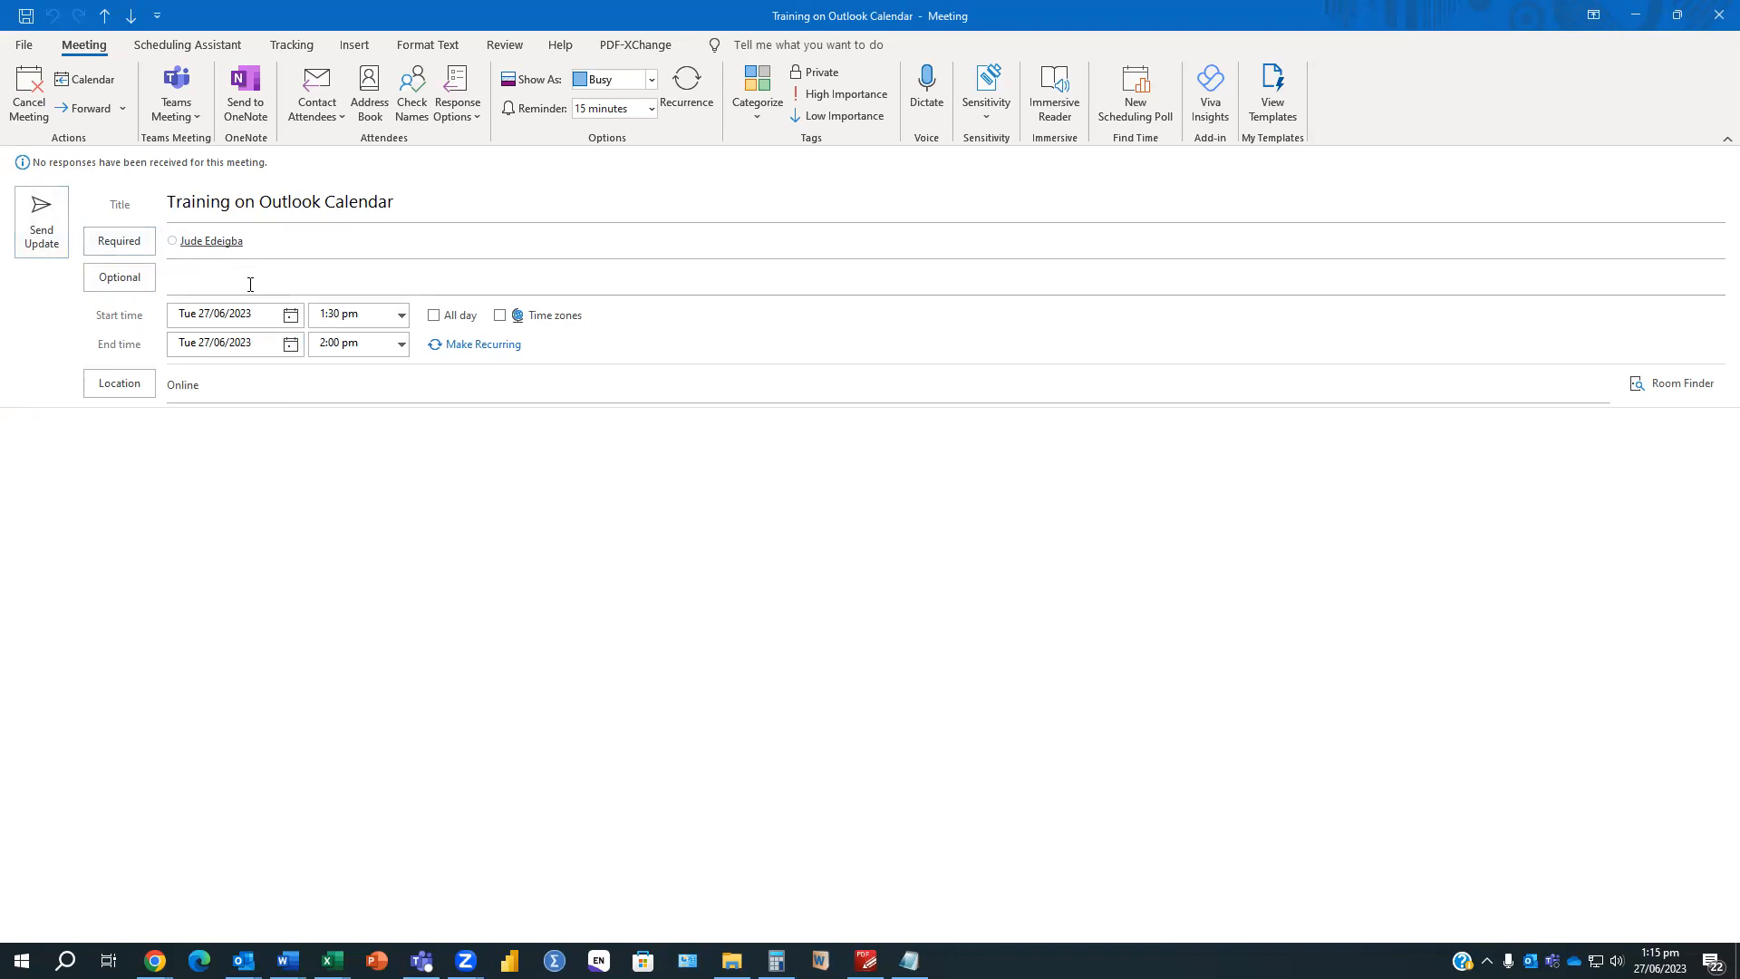
mouse_move(276, 304)
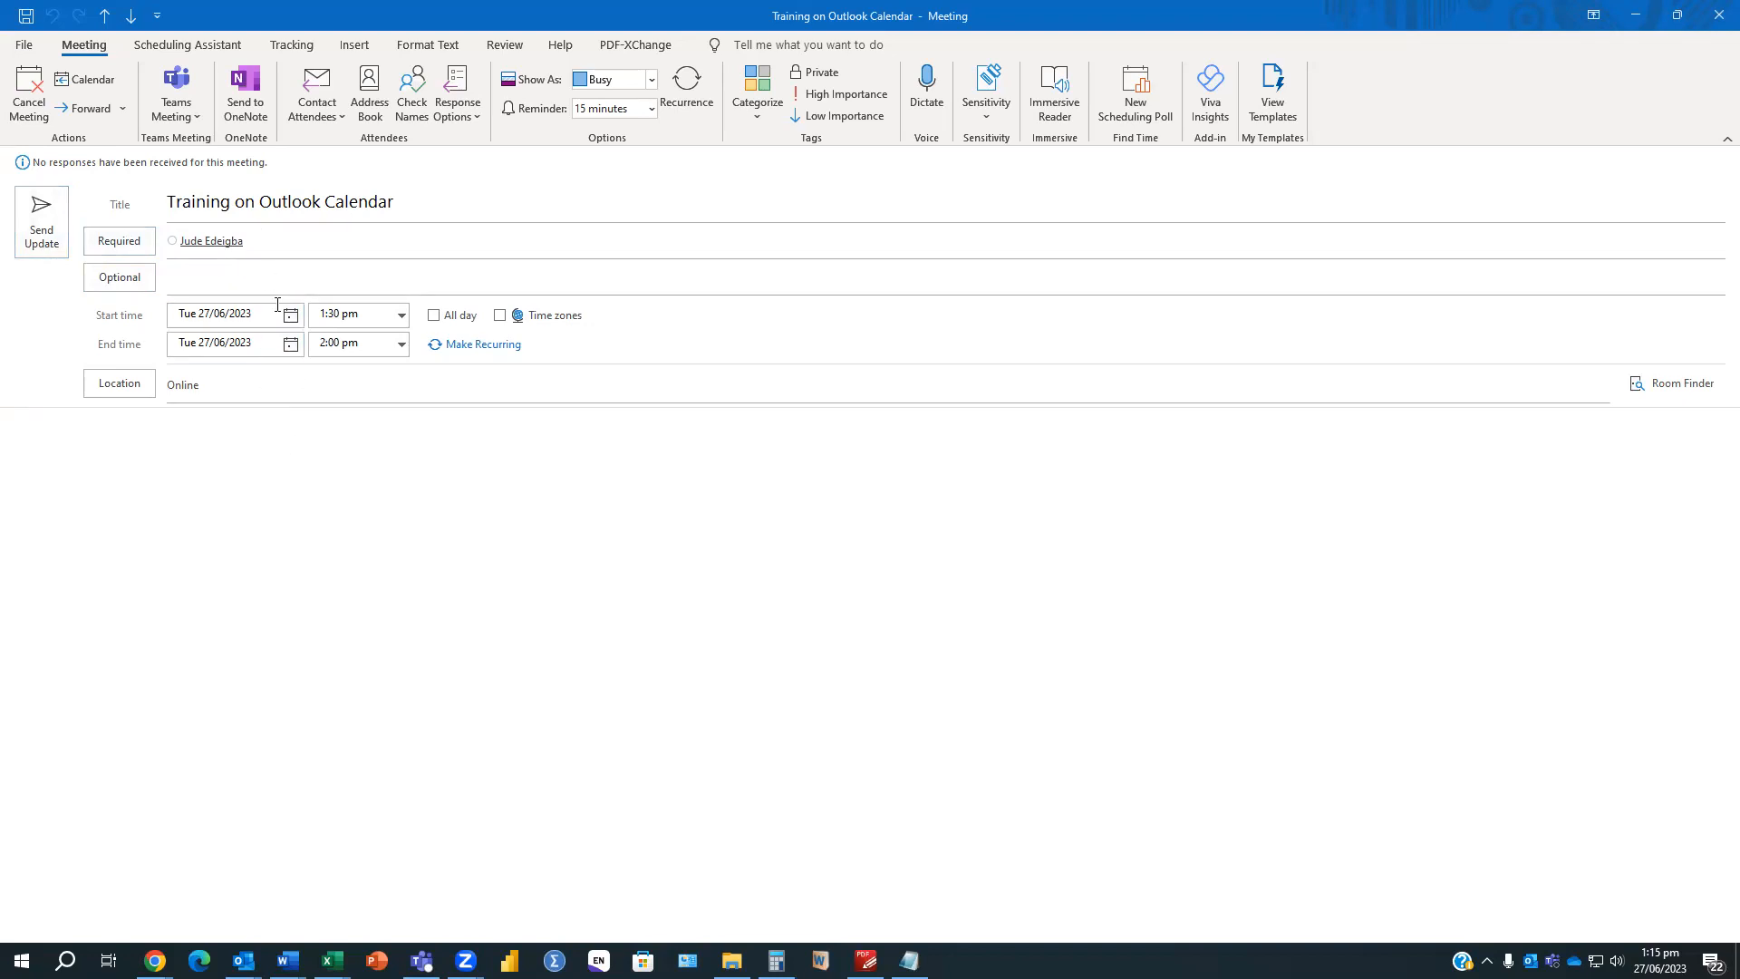
mouse_move(158, 264)
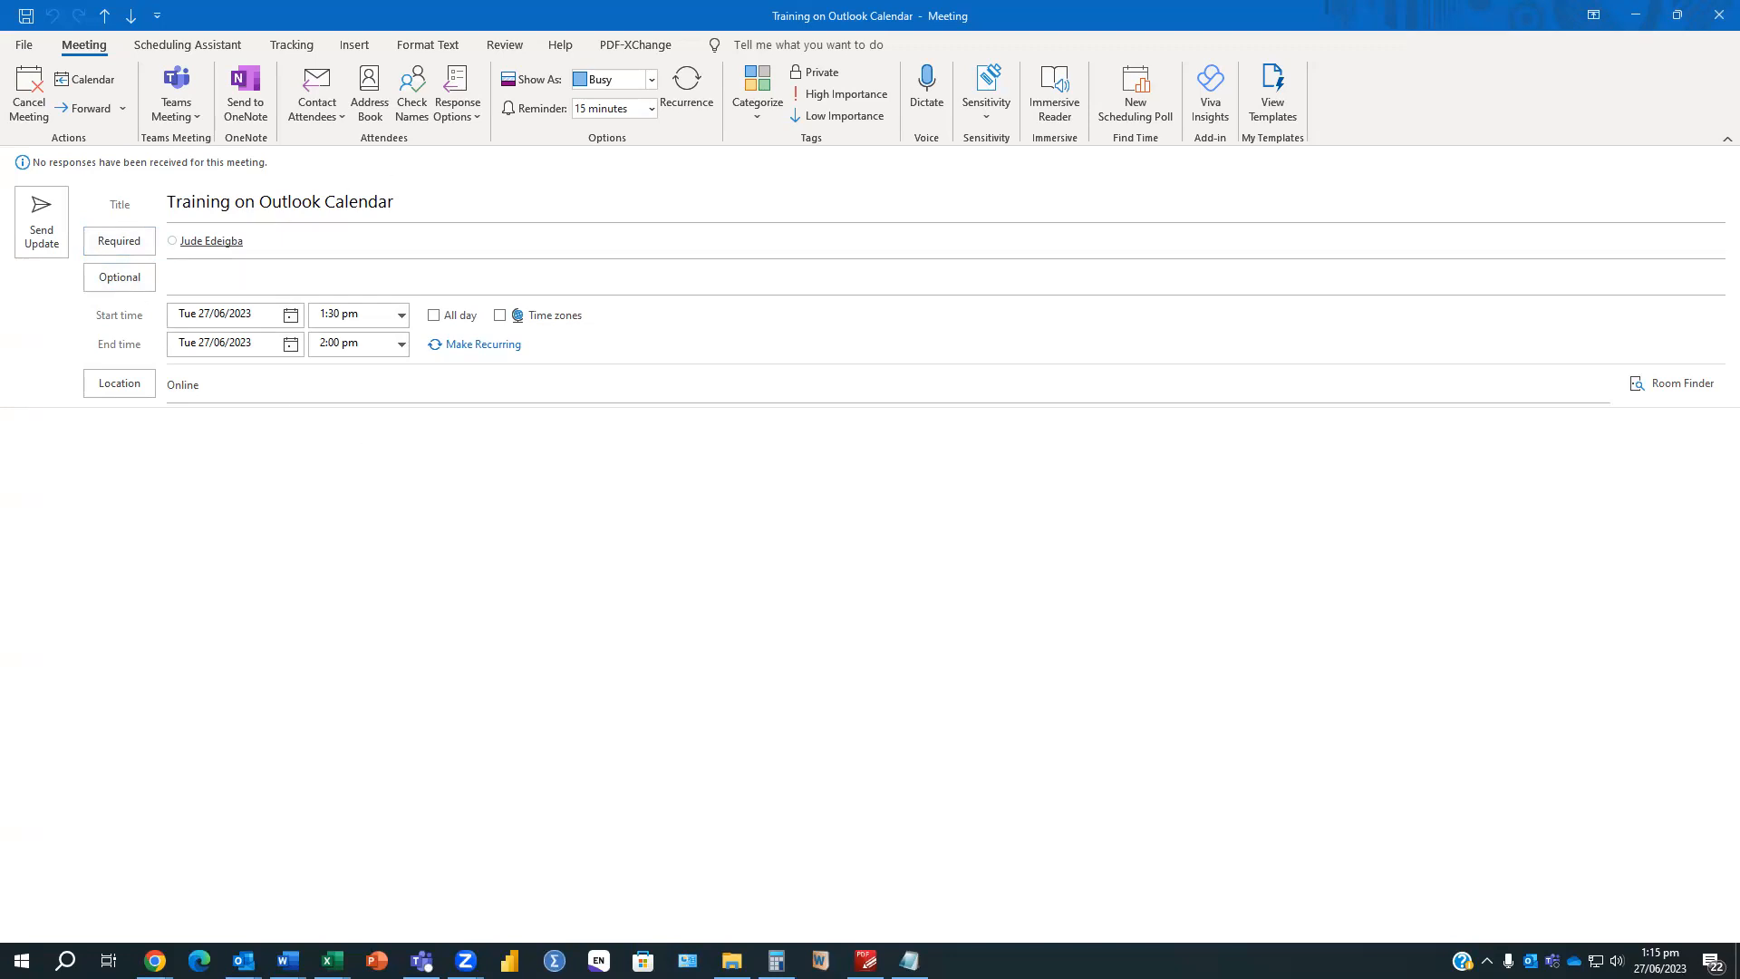
type("Jude Edeigba;")
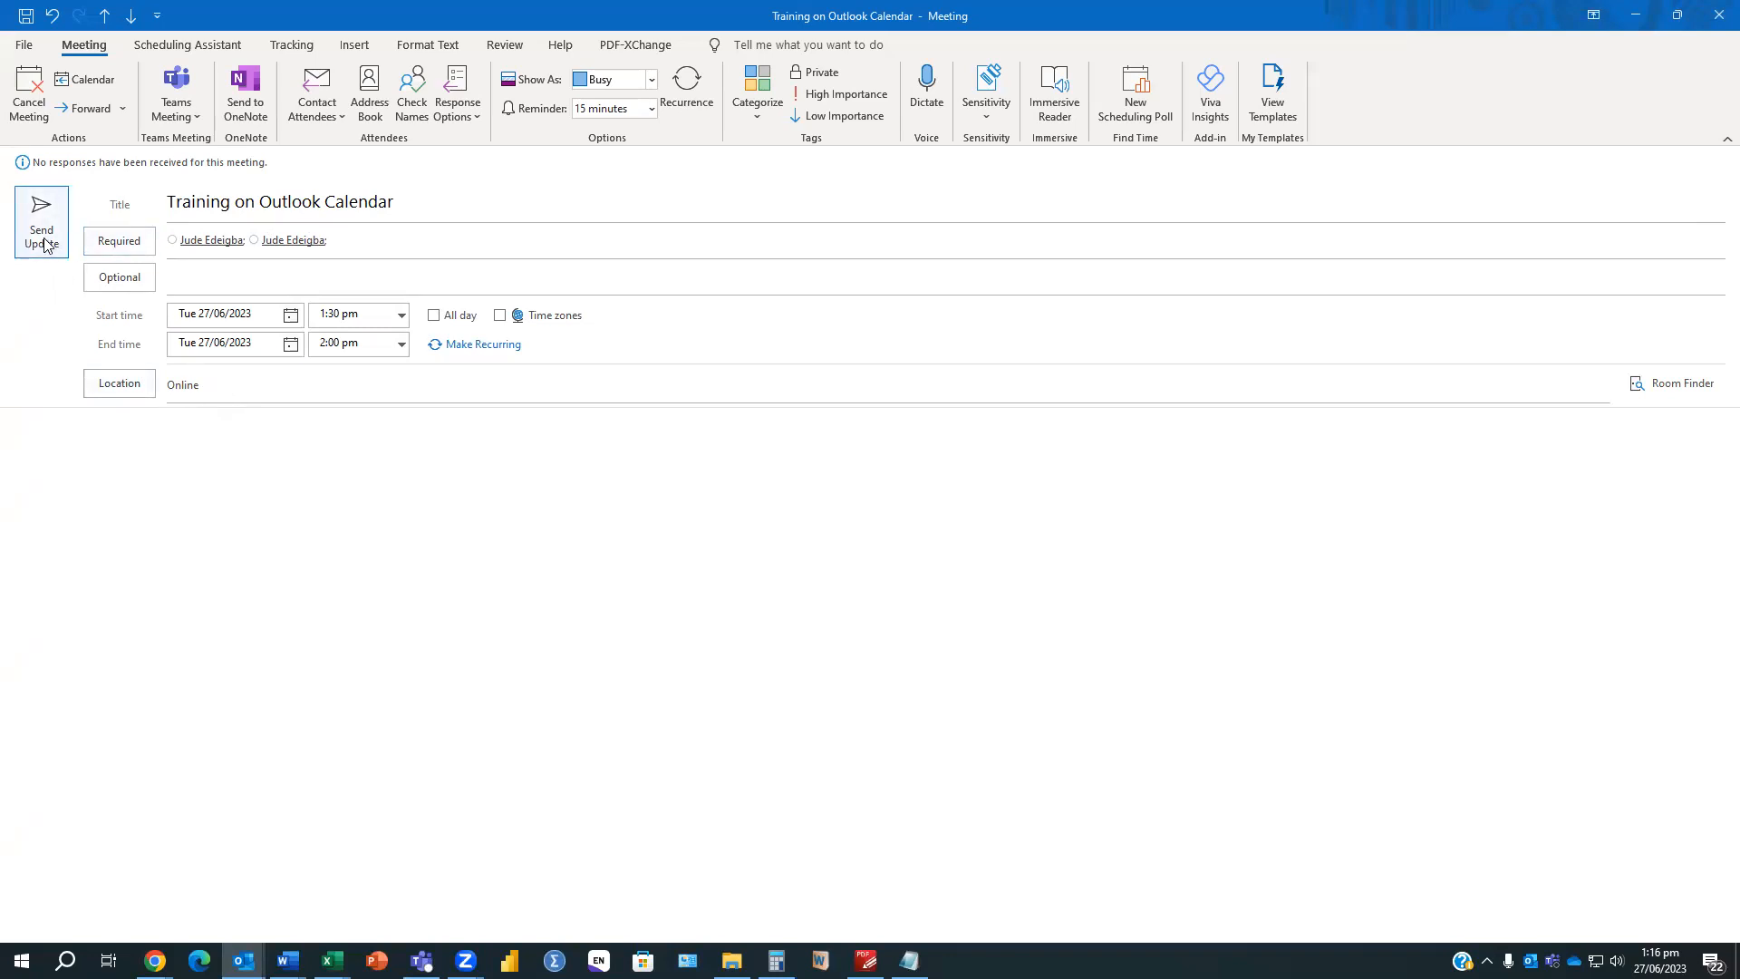
left_click(40, 219)
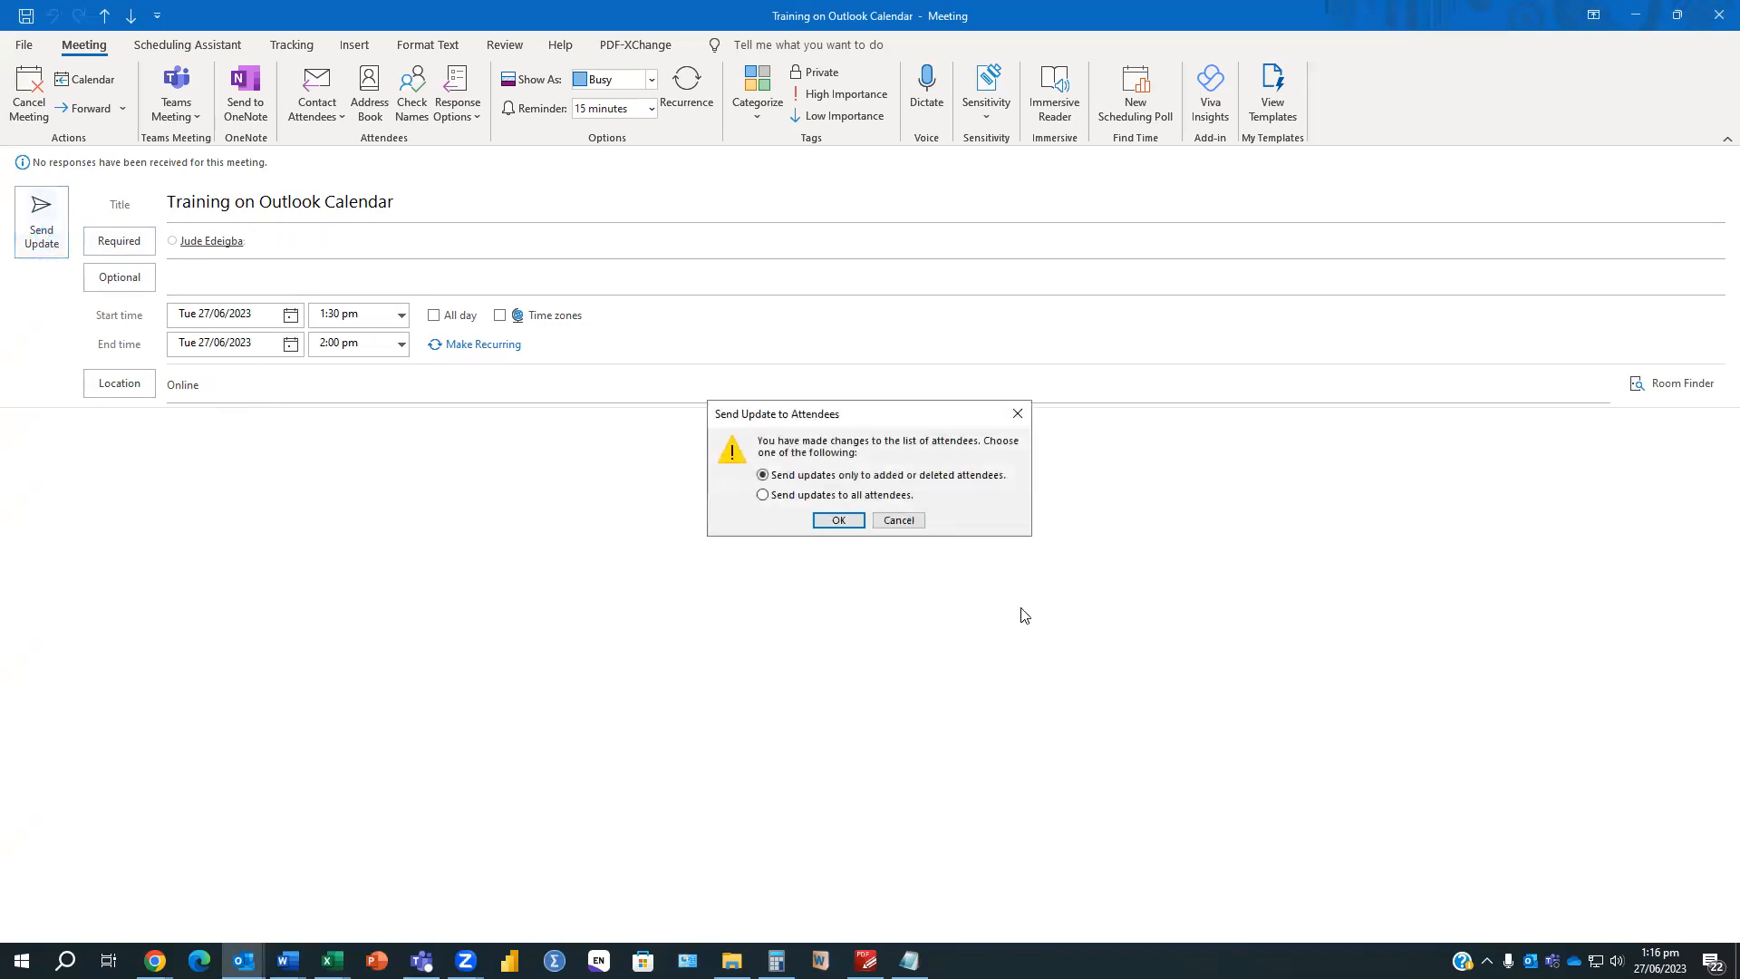
mouse_move(788, 491)
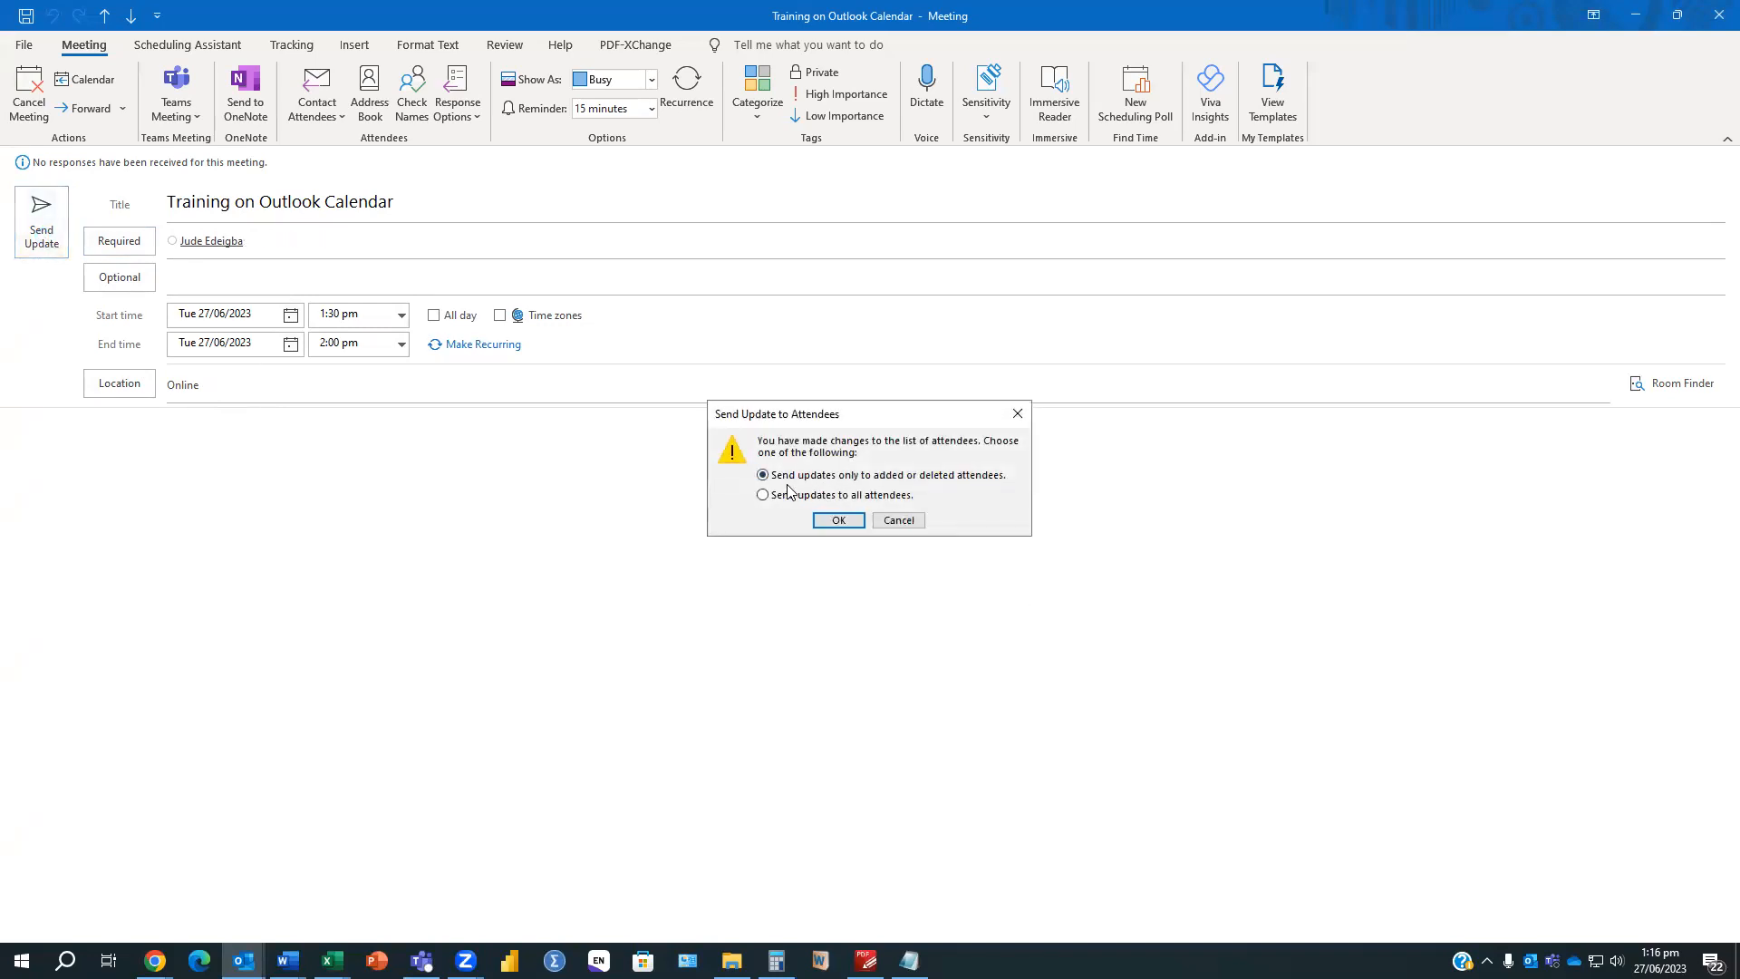